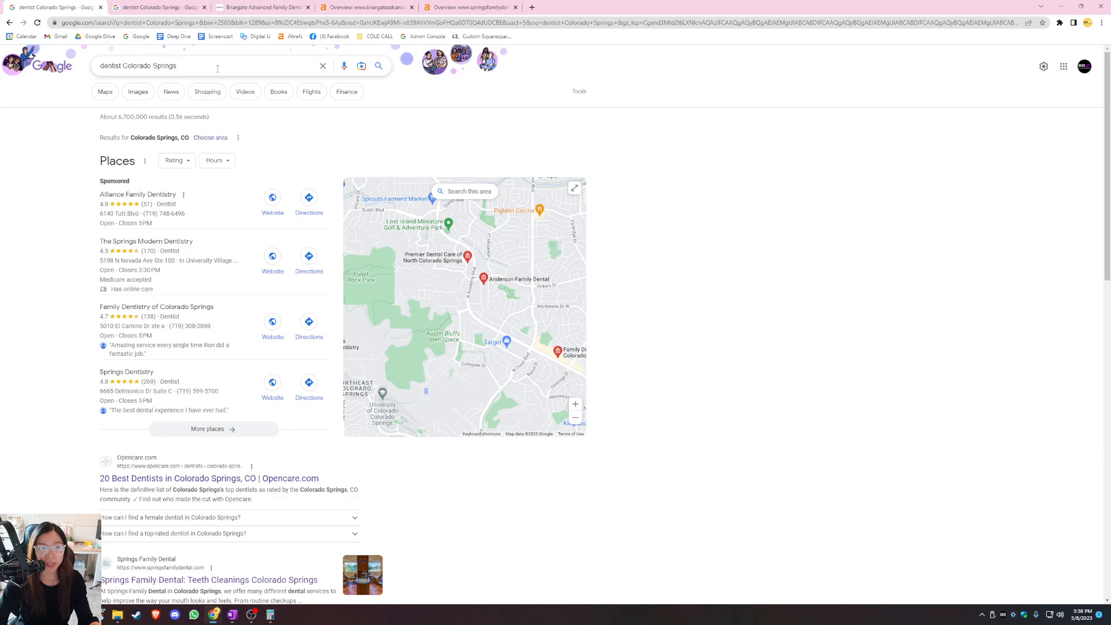
# - Open the 'dentist Colorado Springs' results showing the local dentist map pack
pyautogui.click(206, 66)
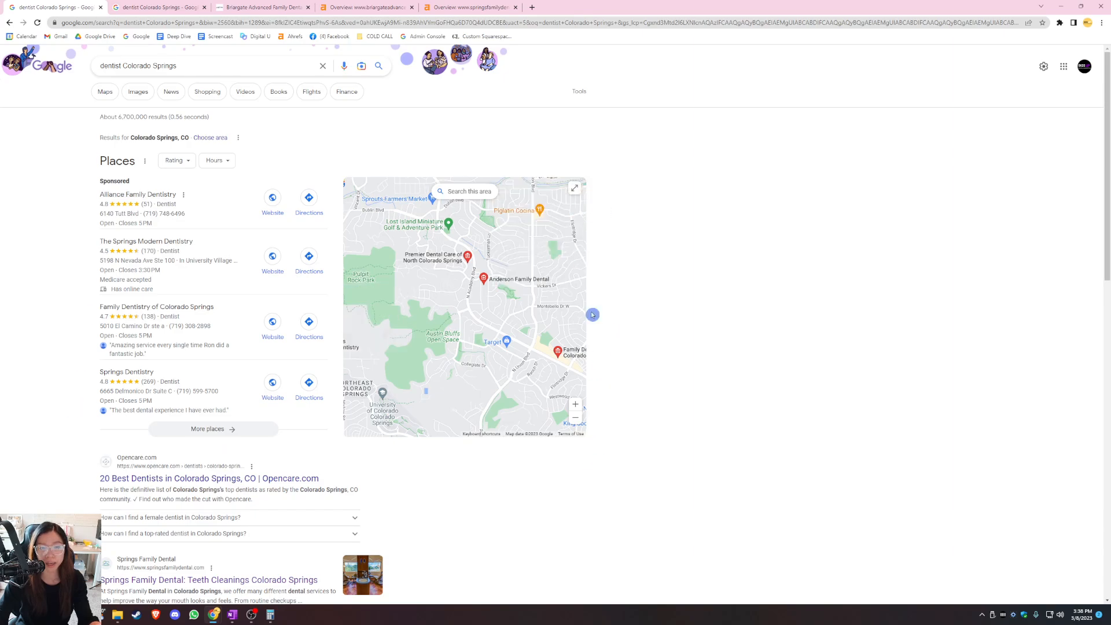
pyautogui.moveTo(325, 143)
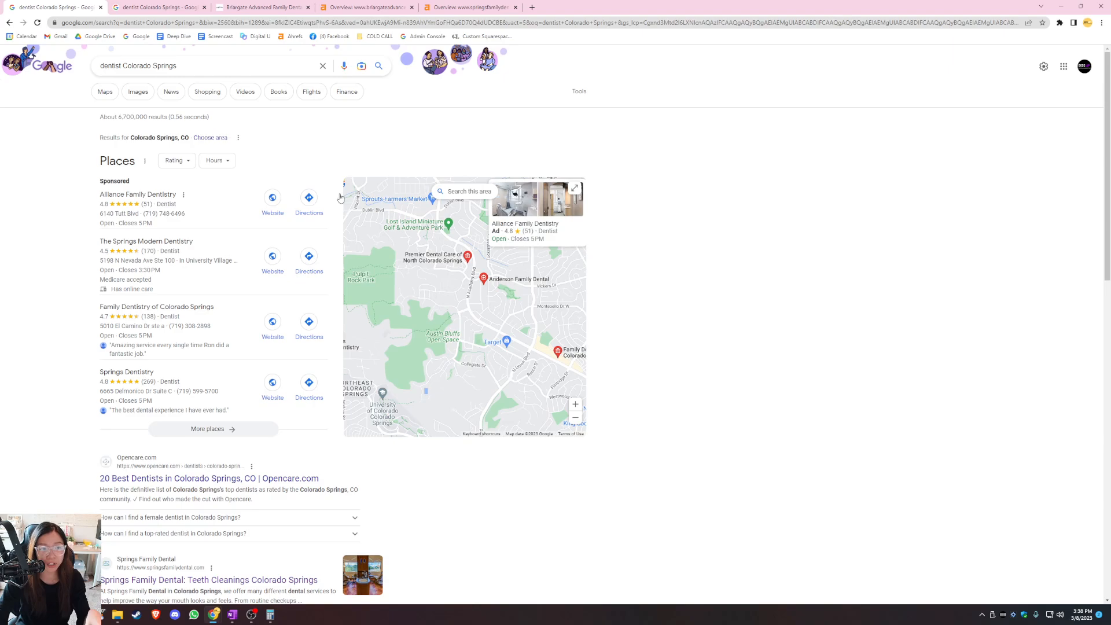
pyautogui.moveTo(233, 217)
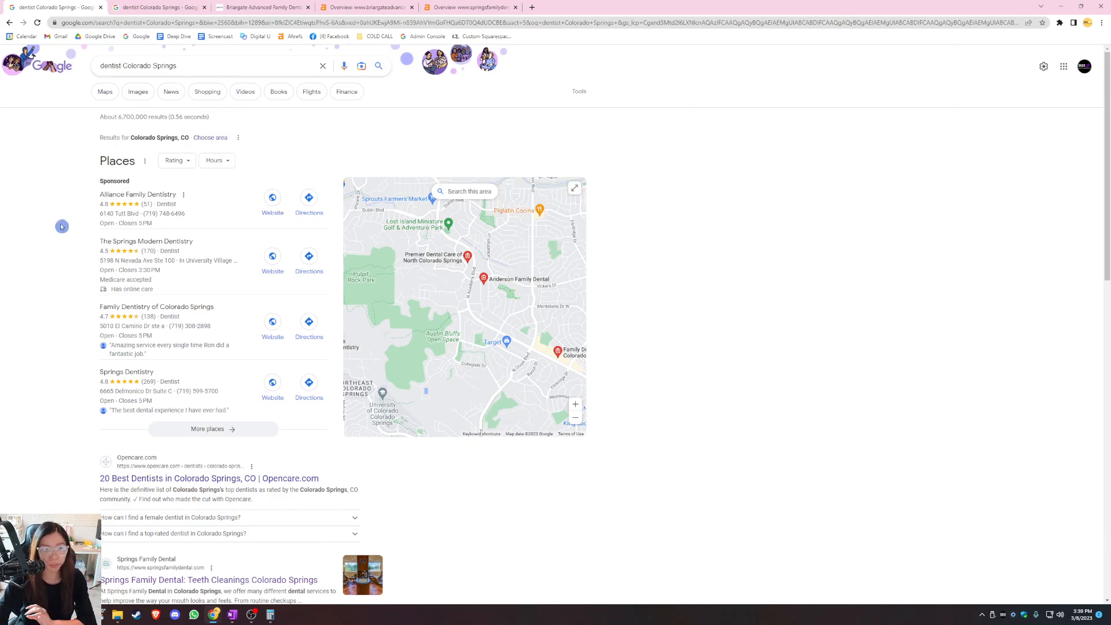
pyautogui.moveTo(335, 443)
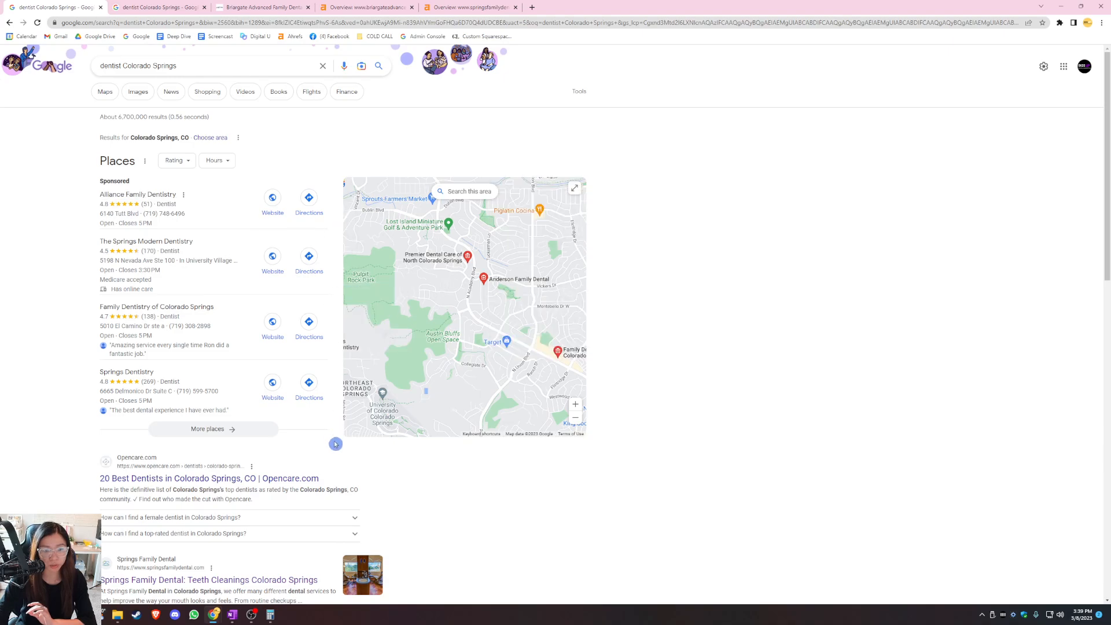
pyautogui.moveTo(60, 225)
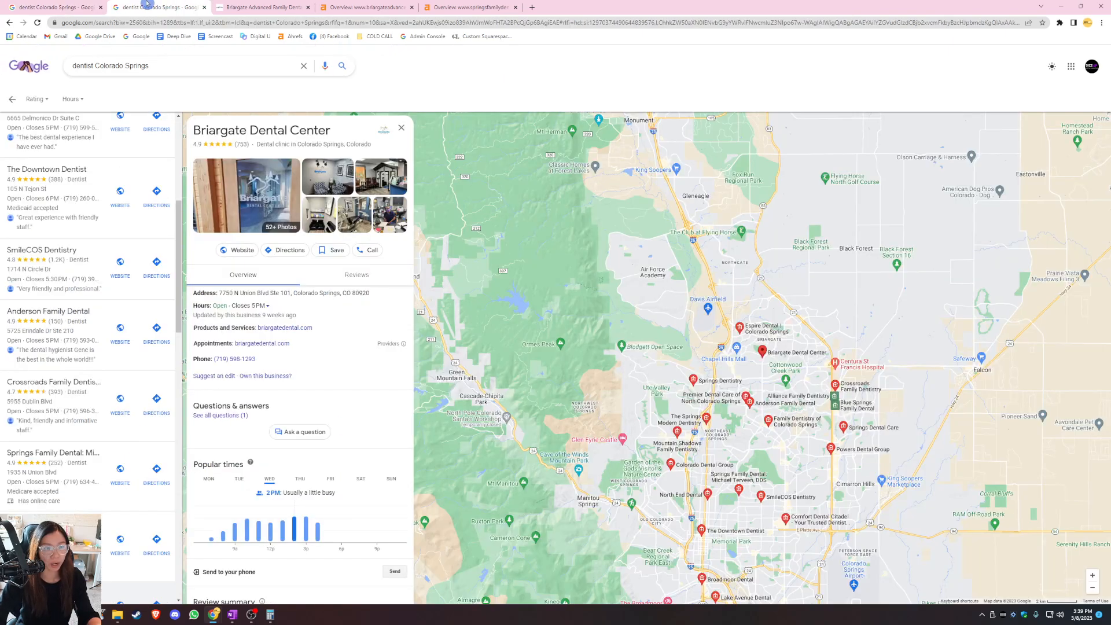
# - Scroll the Google Maps listings to Briargate Dental Center's details
pyautogui.scroll(-3)
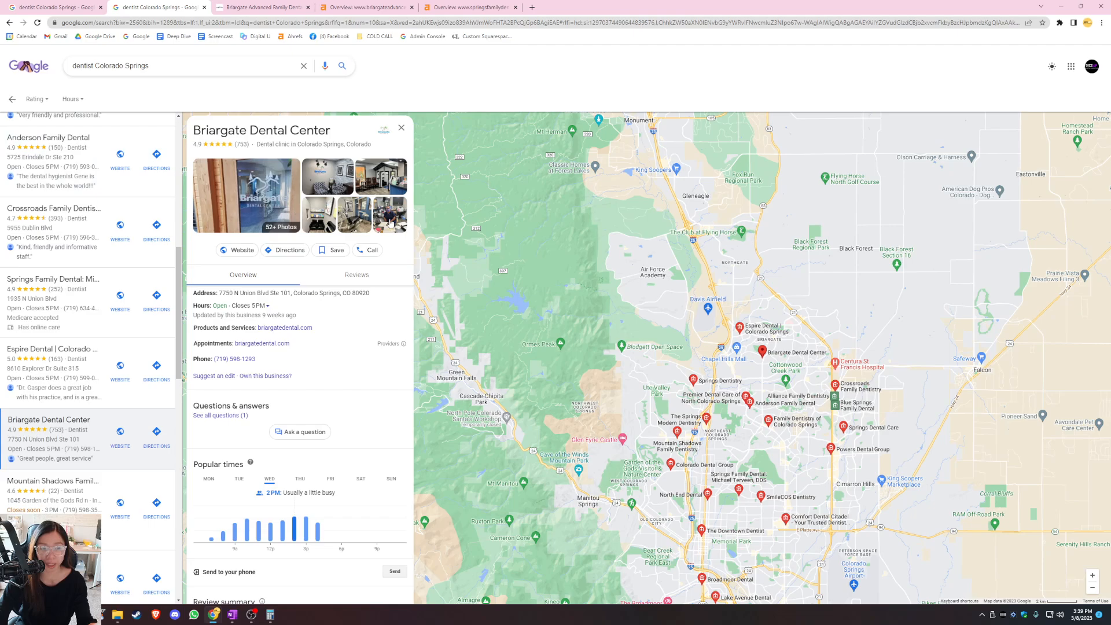
pyautogui.moveTo(390, 224)
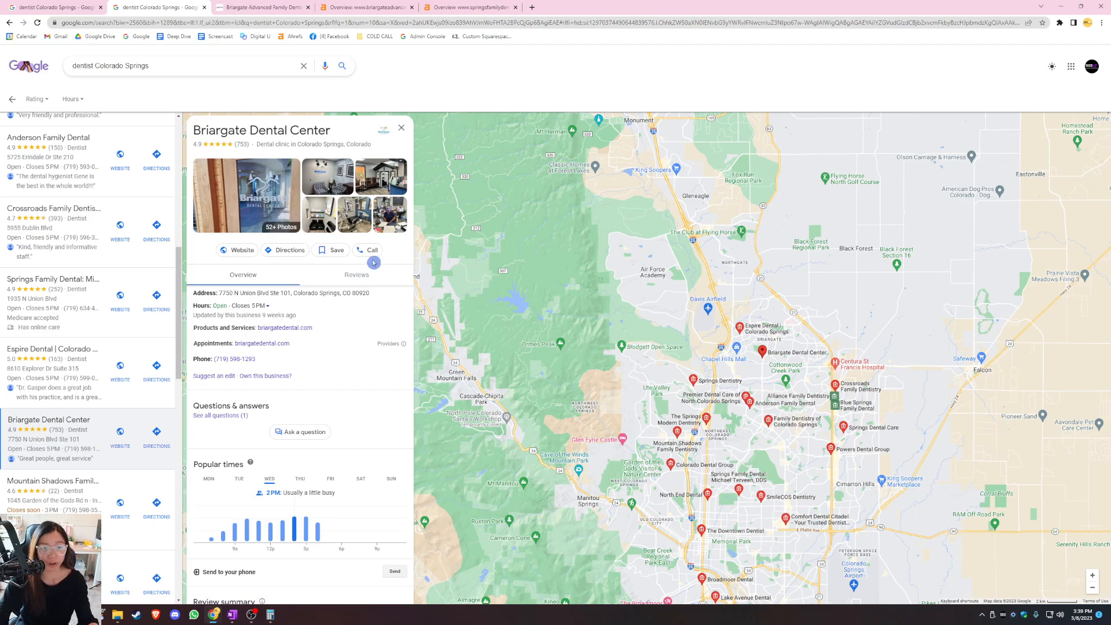
pyautogui.moveTo(350, 259)
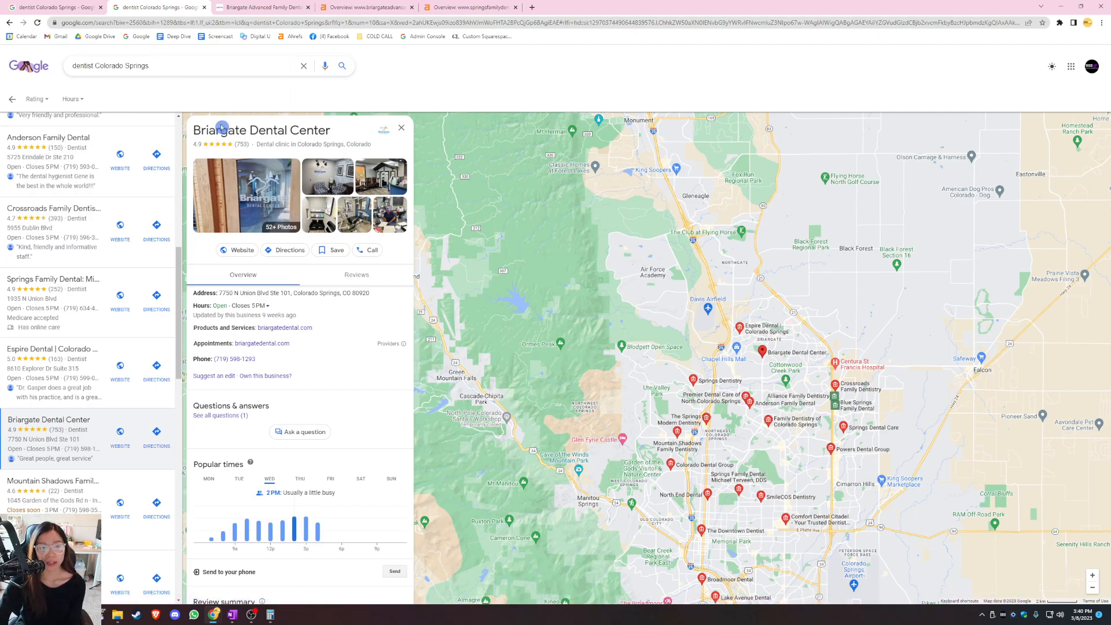
pyautogui.moveTo(555, 120)
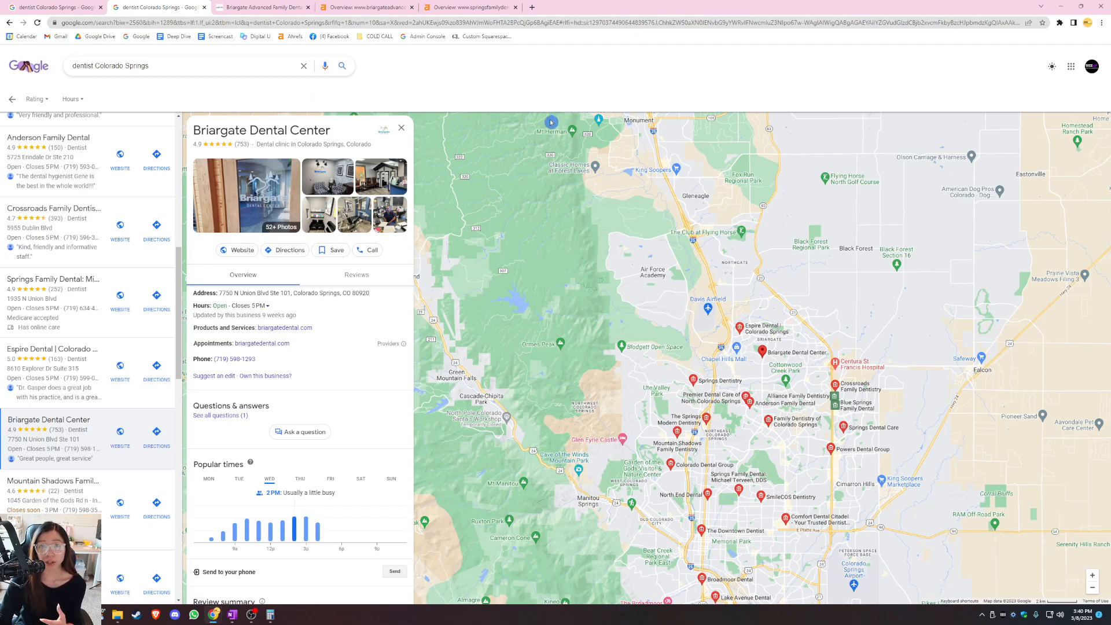
pyautogui.moveTo(507, 88)
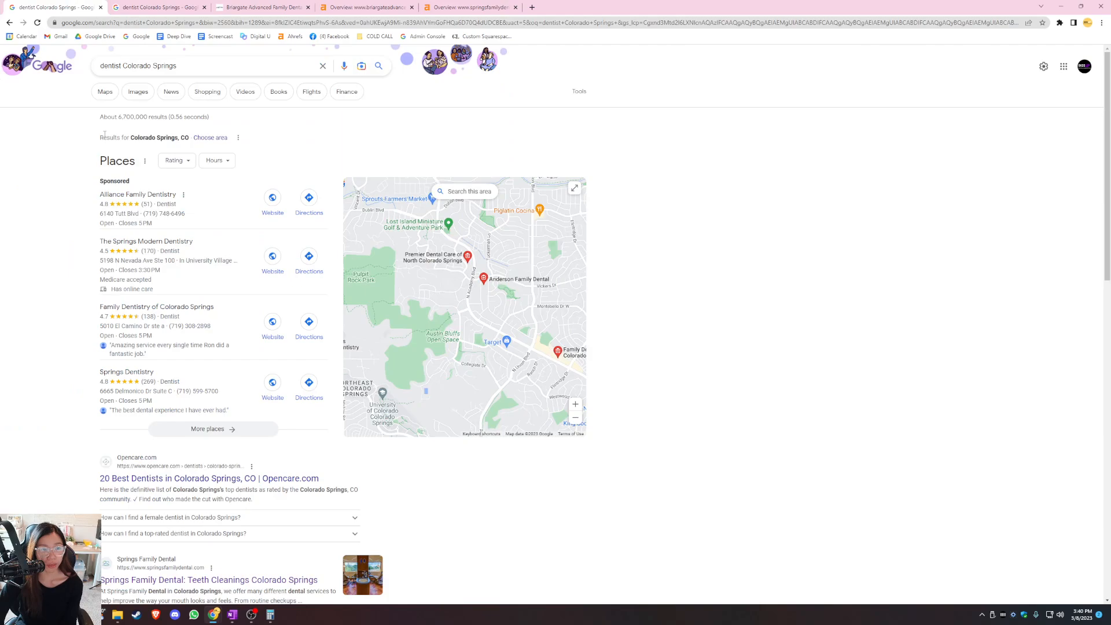
# - Scroll the search results and switch to the Briargate Advanced Family Dental homepage
pyautogui.scroll(-3)
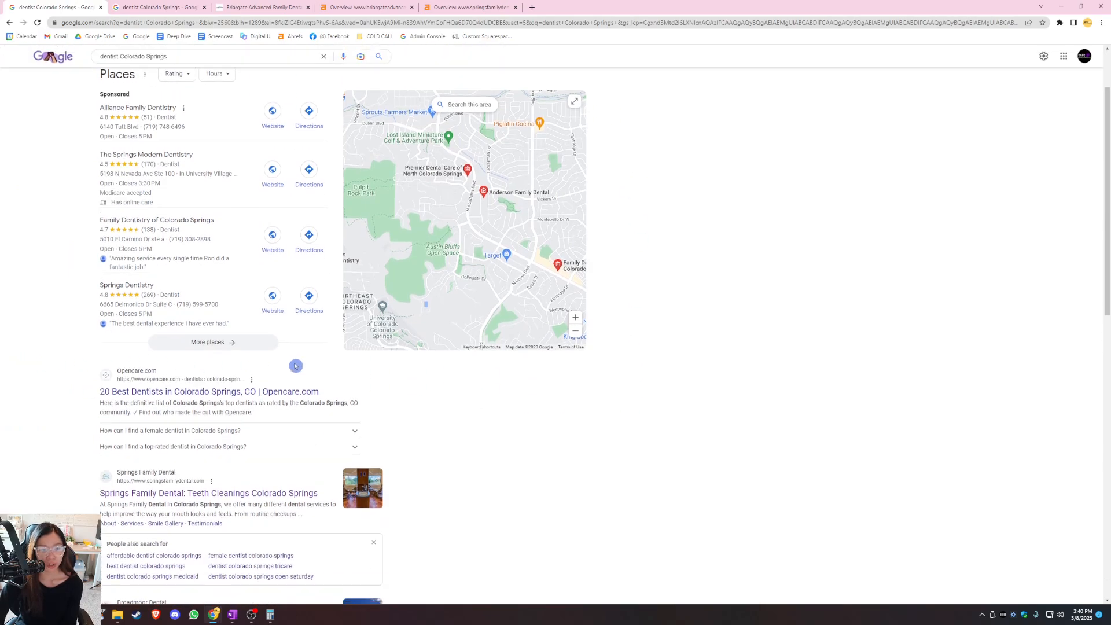
pyautogui.moveTo(27, 395)
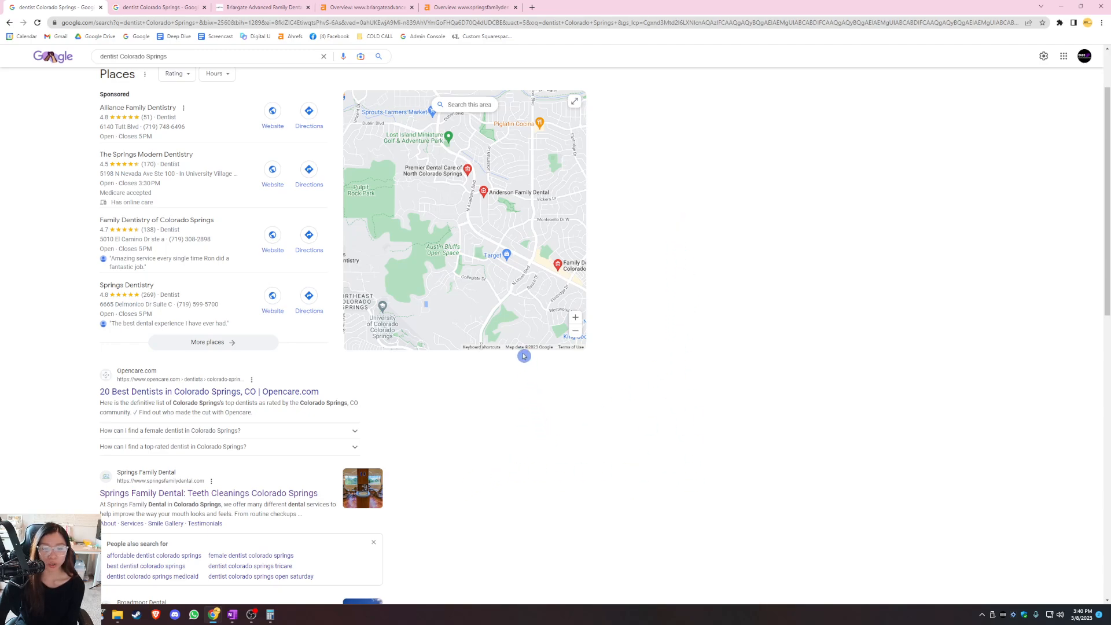
pyautogui.moveTo(486, 496)
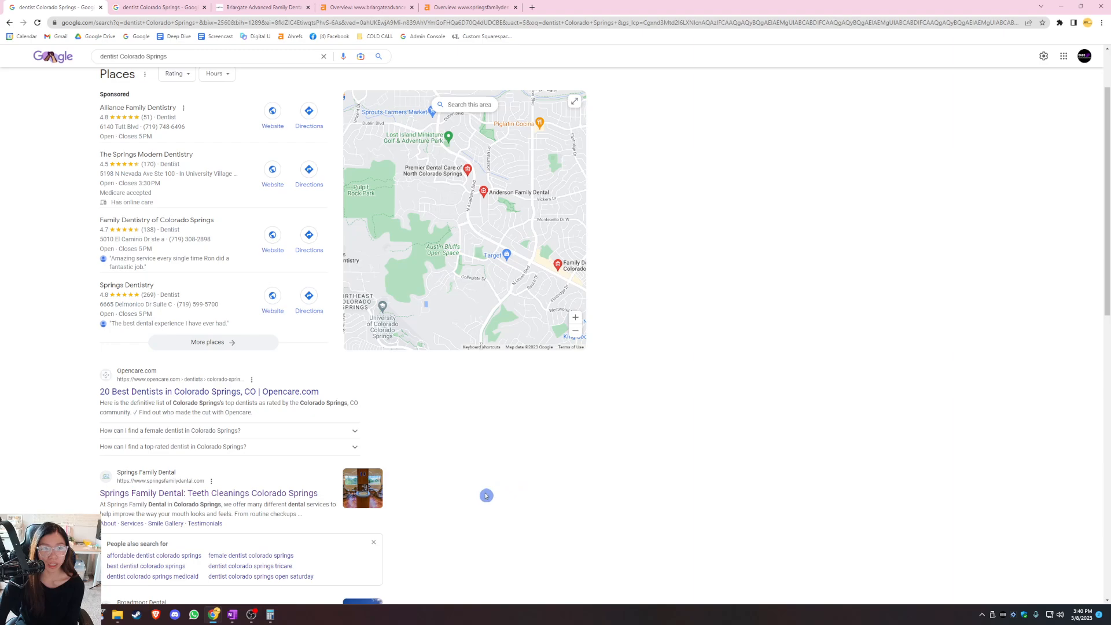
pyautogui.click(262, 7)
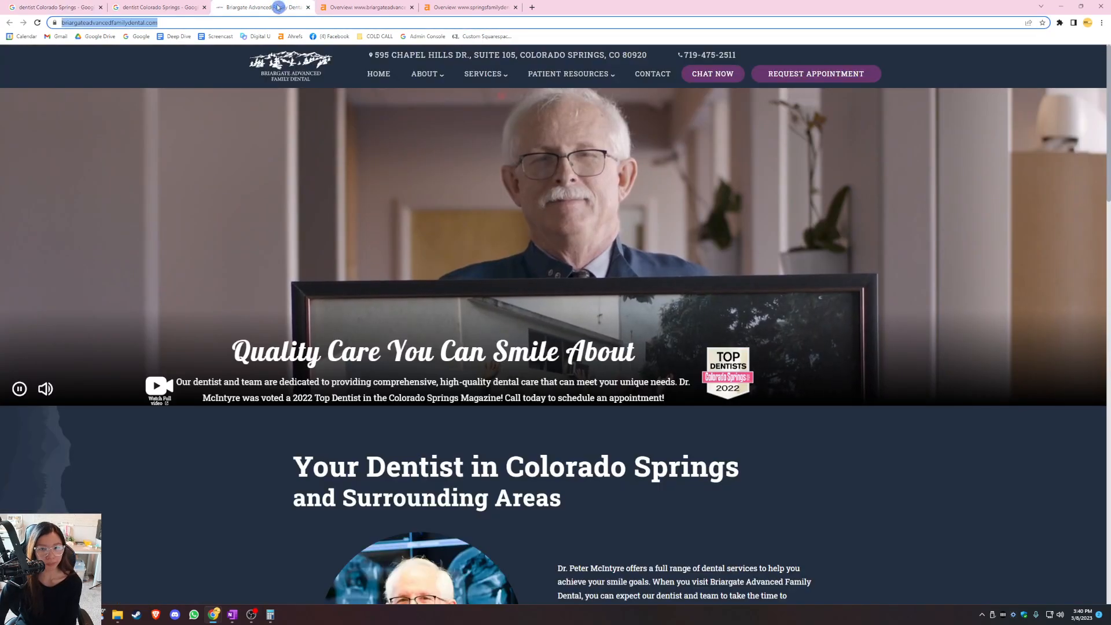
# - Scroll through the Briargate homepage's doctor intro, services and reviews
pyautogui.scroll(-3)
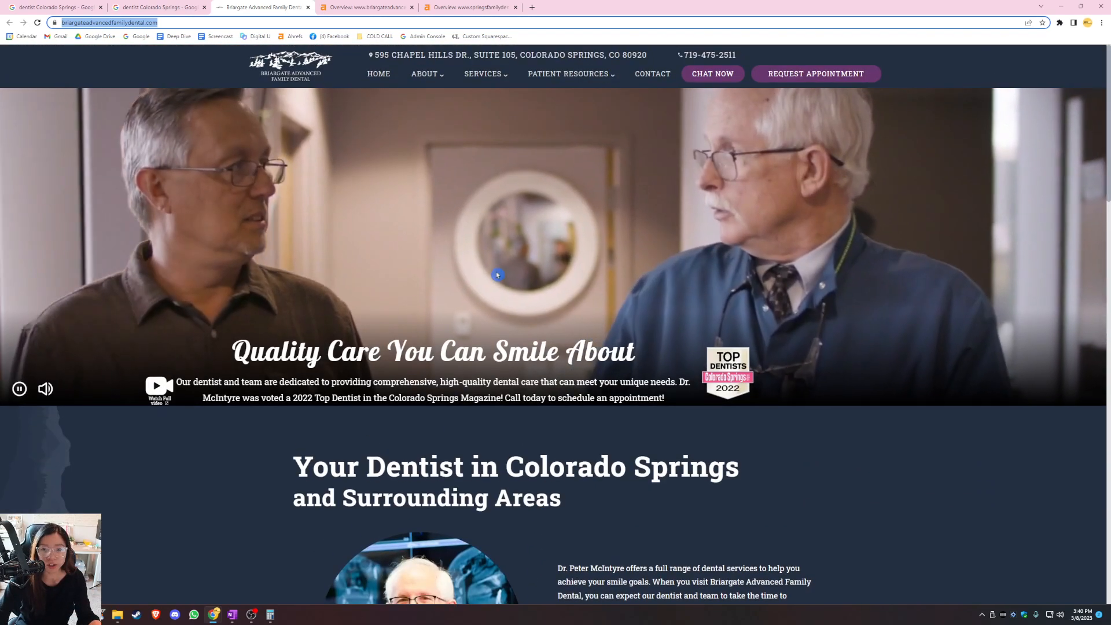
pyautogui.moveTo(814, 403)
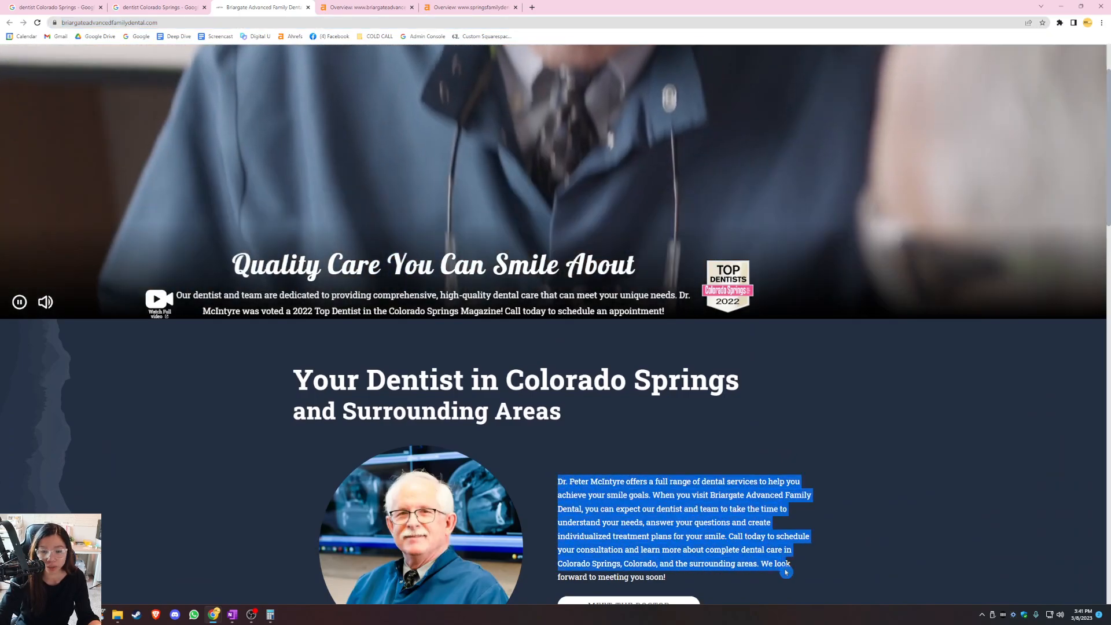
pyautogui.scroll(-3)
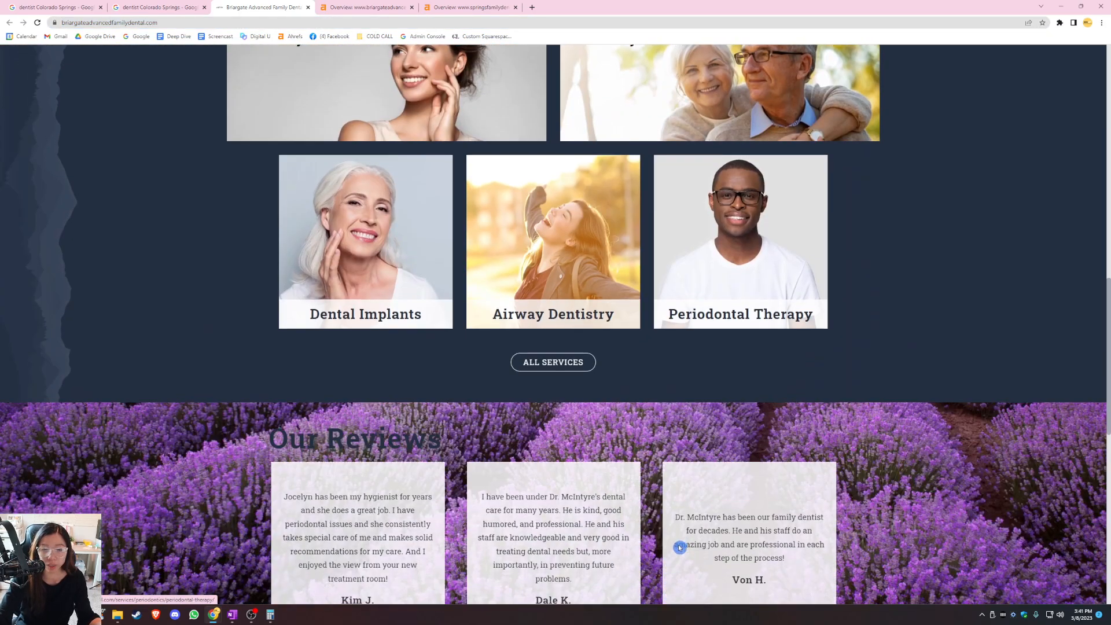
pyautogui.scroll(-3)
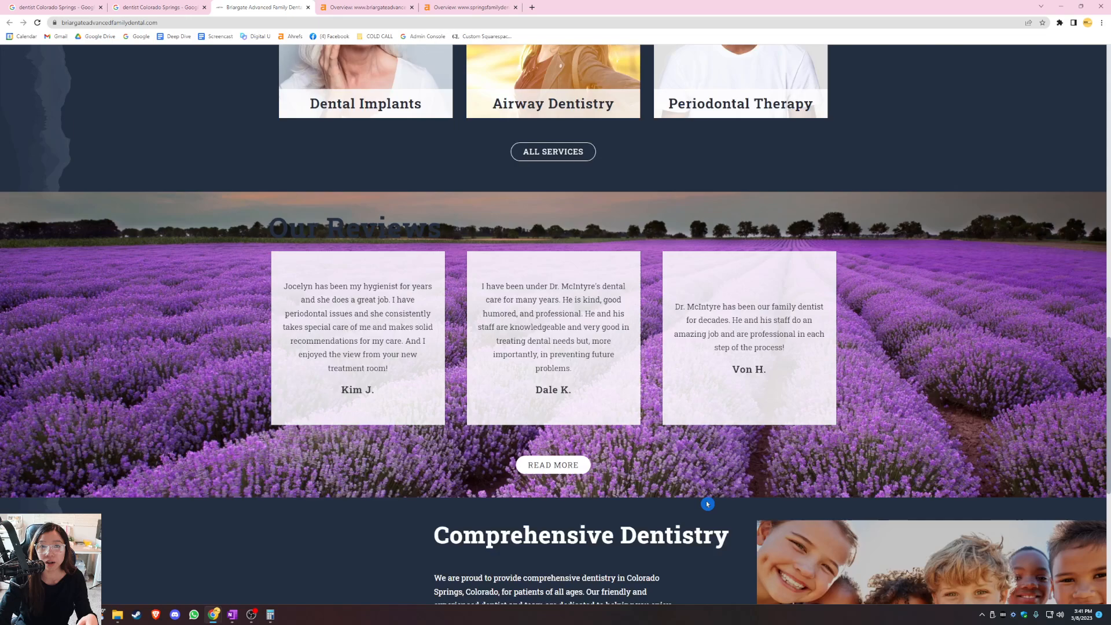
pyautogui.scroll(3)
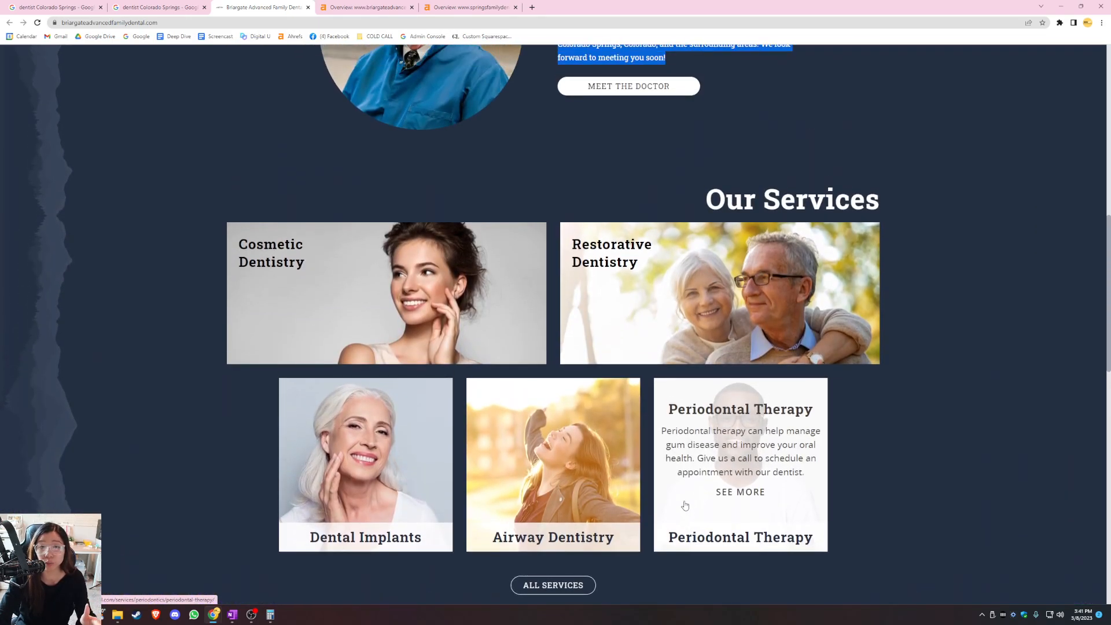
pyautogui.scroll(3)
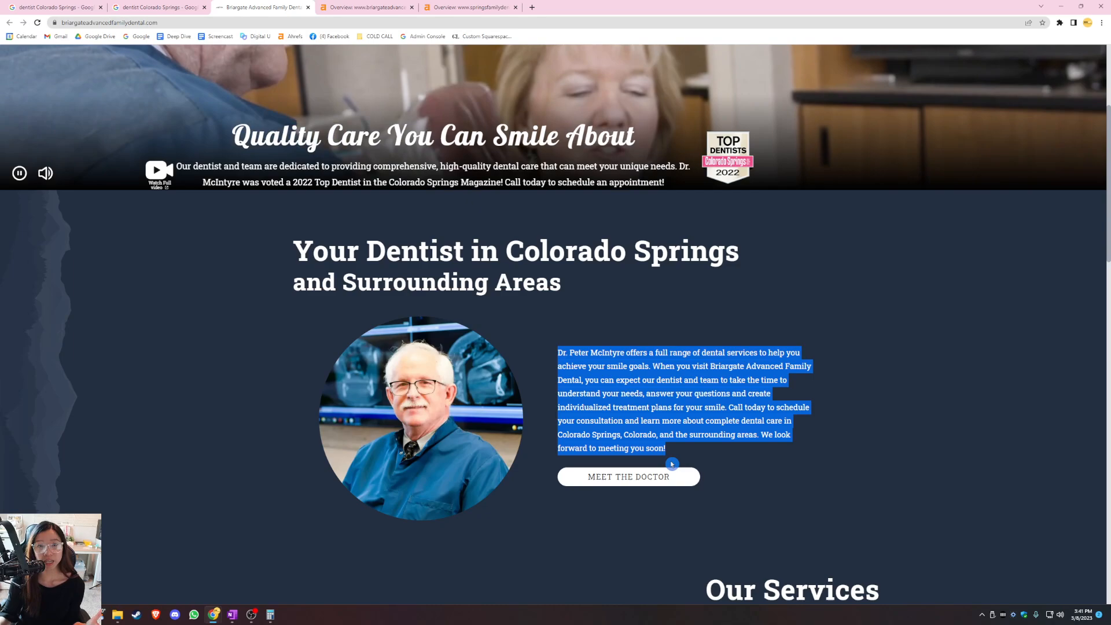
# - Briefly revisit the Colorado Springs dentist results, then return to the Briargate site
pyautogui.click(53, 7)
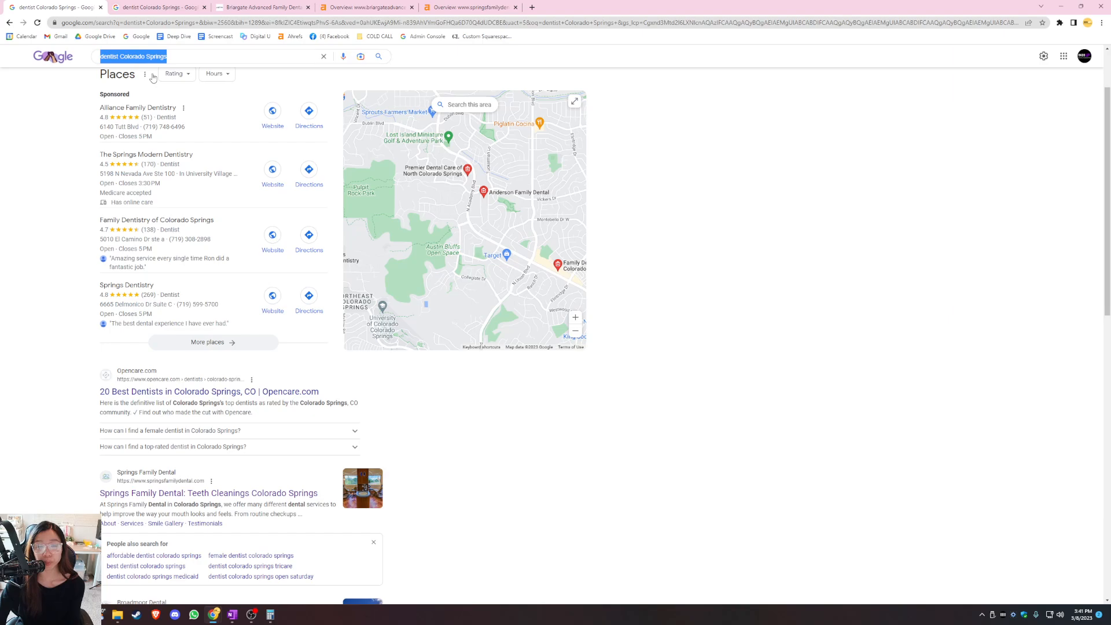
pyautogui.click(262, 7)
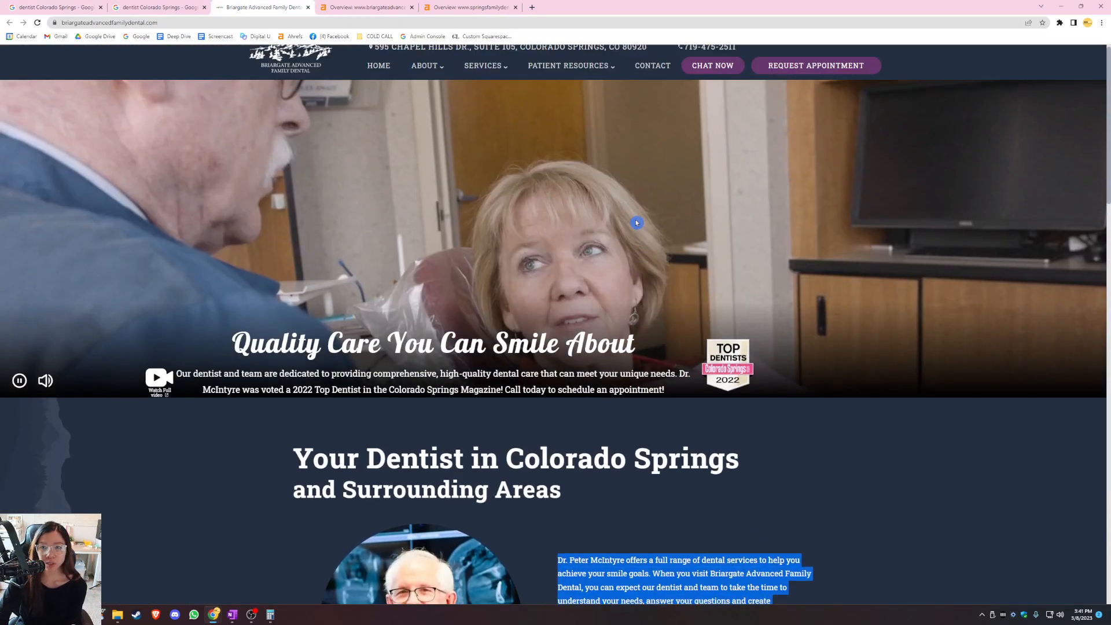
pyautogui.scroll(-3)
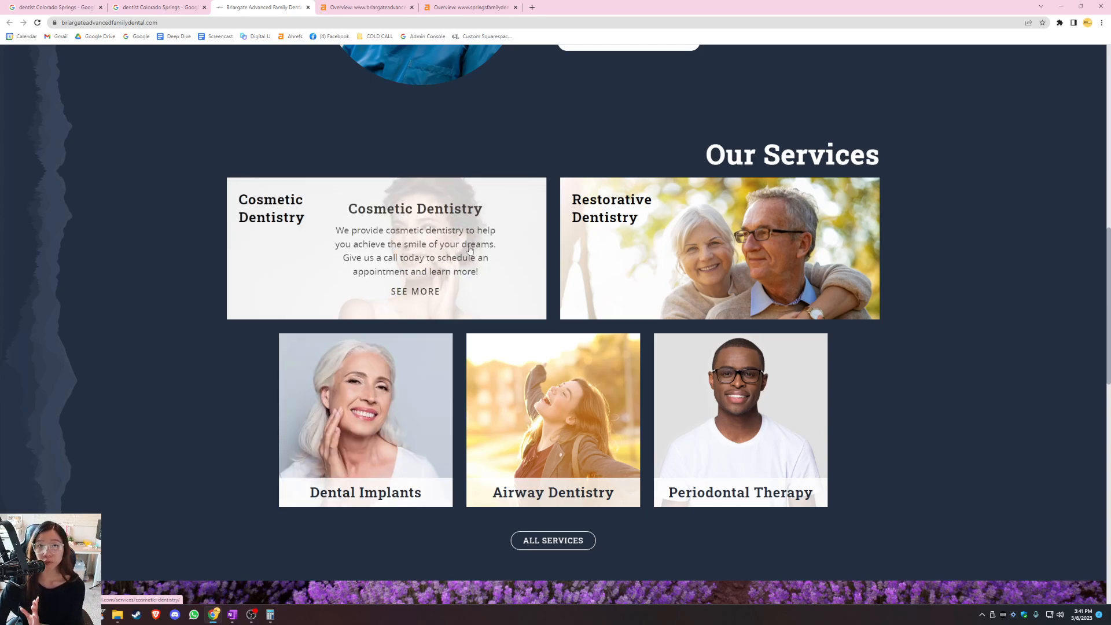
pyautogui.scroll(3)
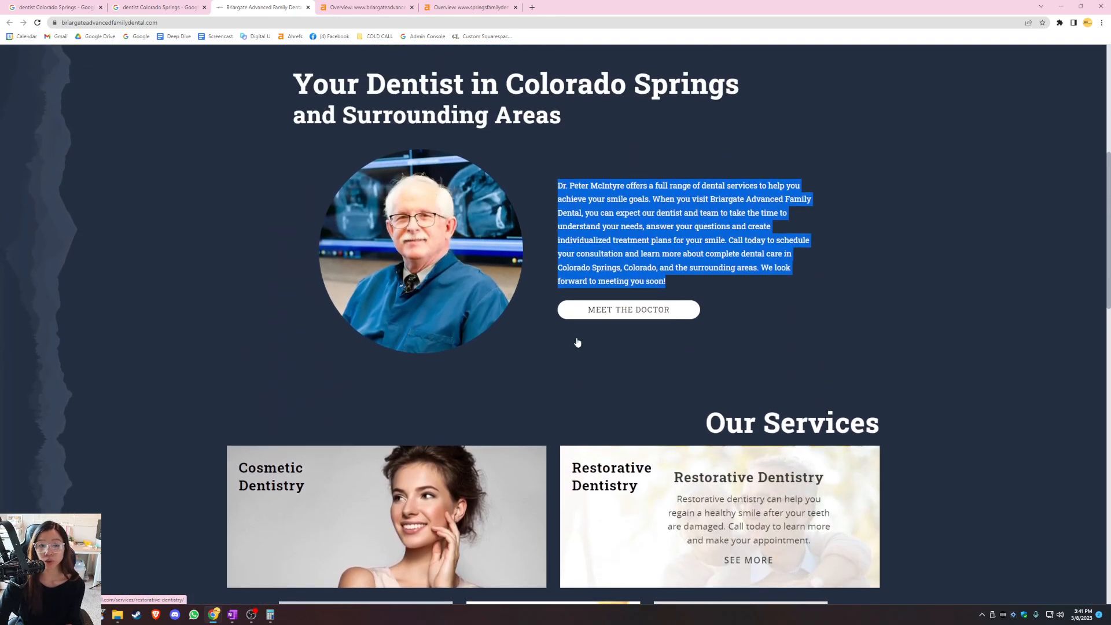
pyautogui.scroll(3)
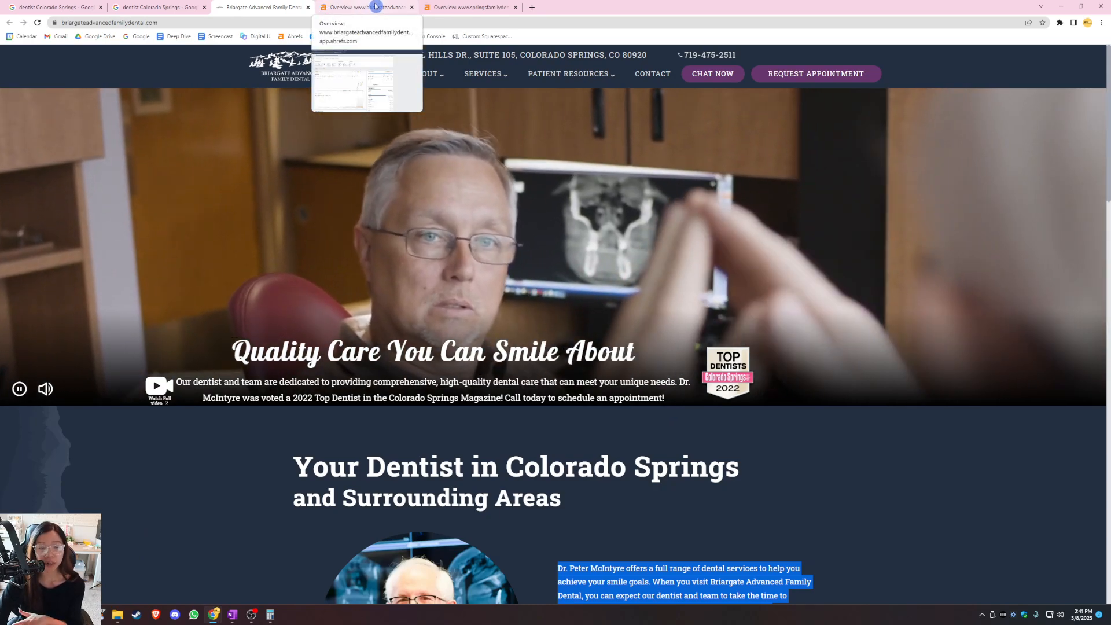
# - Compare the briargateadvancedfamilydental.com and springsfamilydental.com Ahrefs overviews, ending on Springs
pyautogui.click(365, 7)
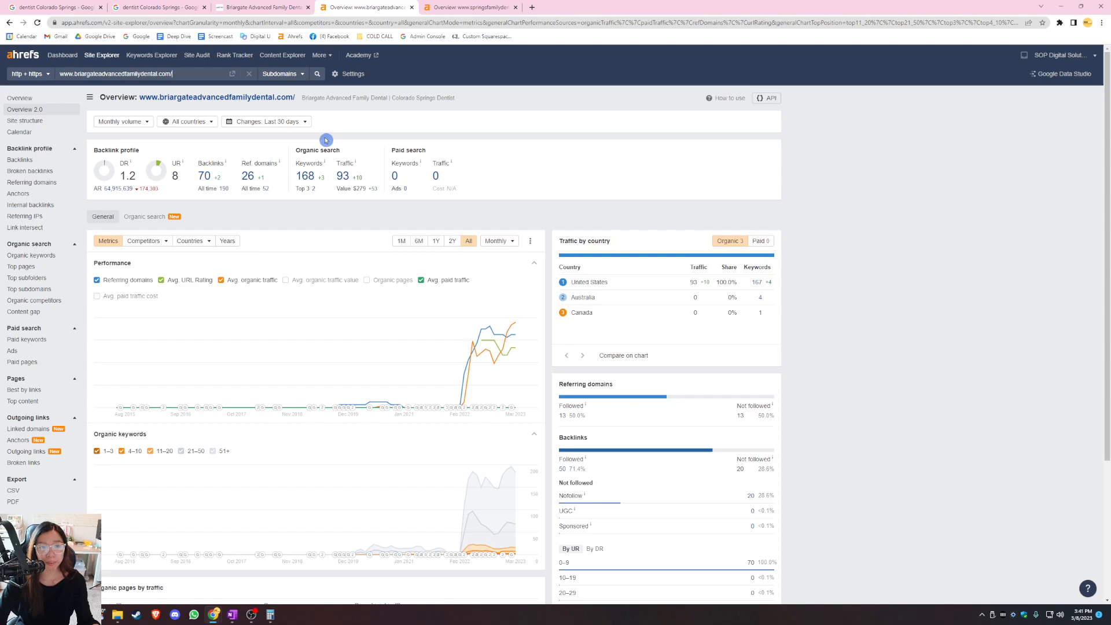
pyautogui.moveTo(307, 197)
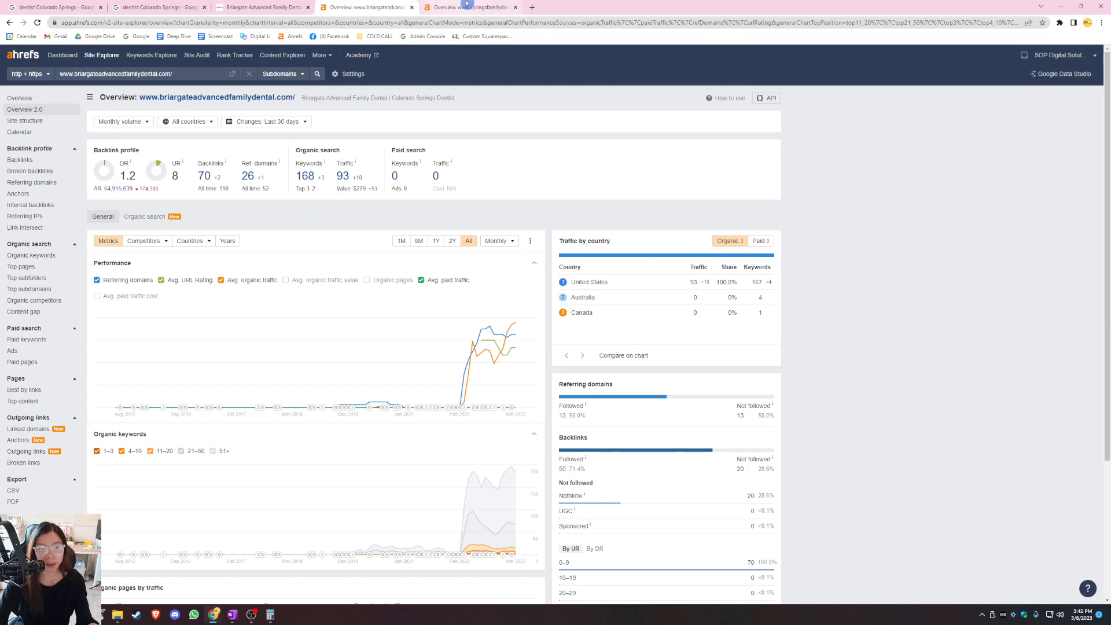
pyautogui.click(471, 7)
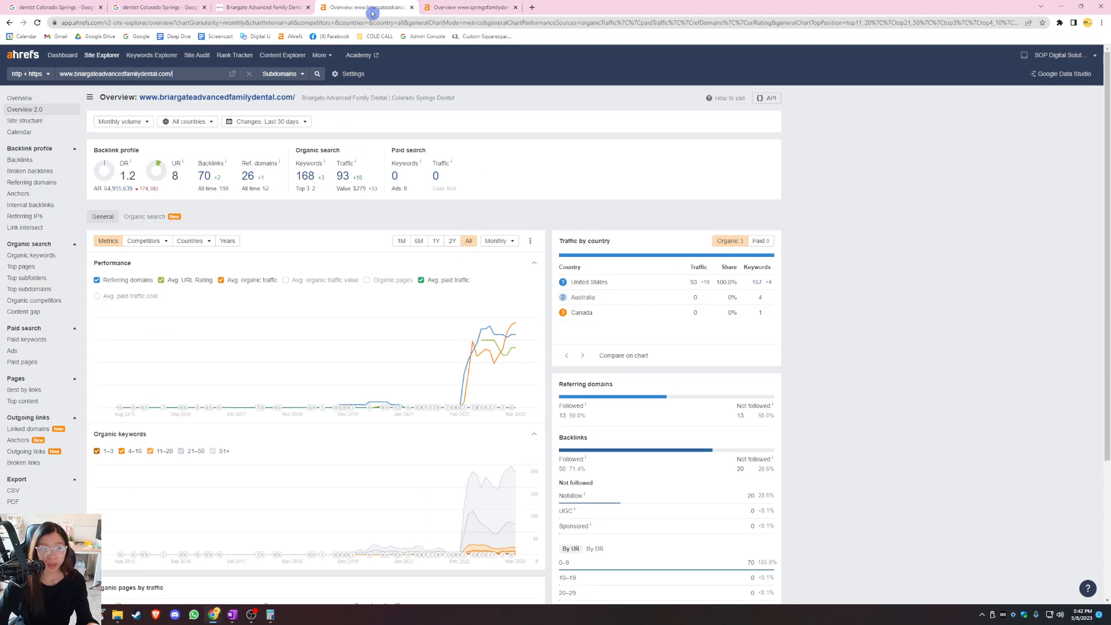
pyautogui.click(470, 7)
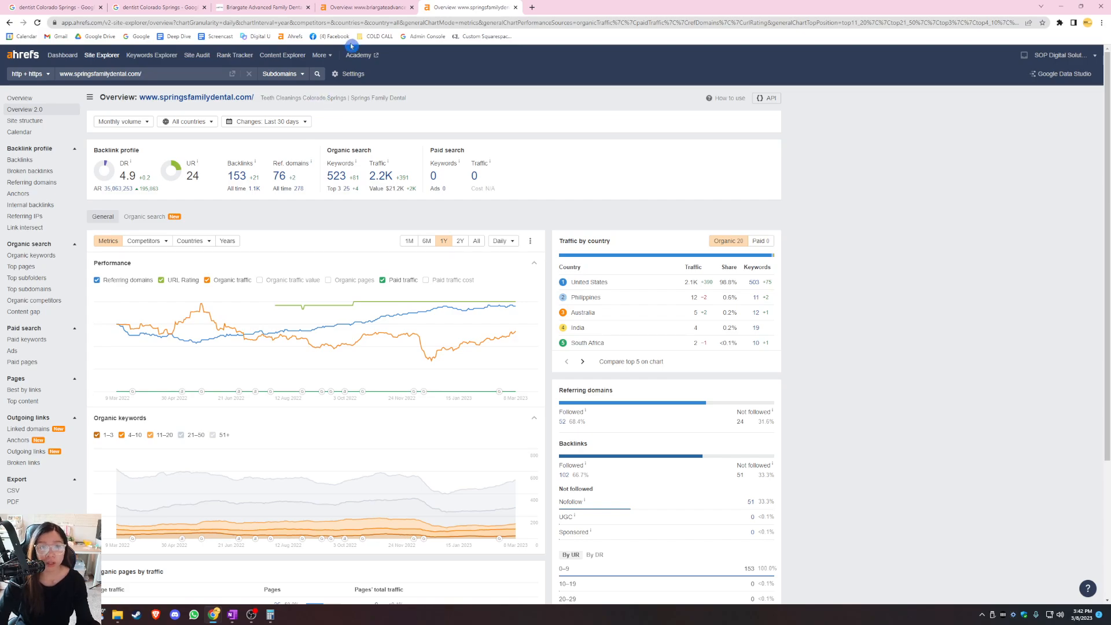
pyautogui.click(365, 7)
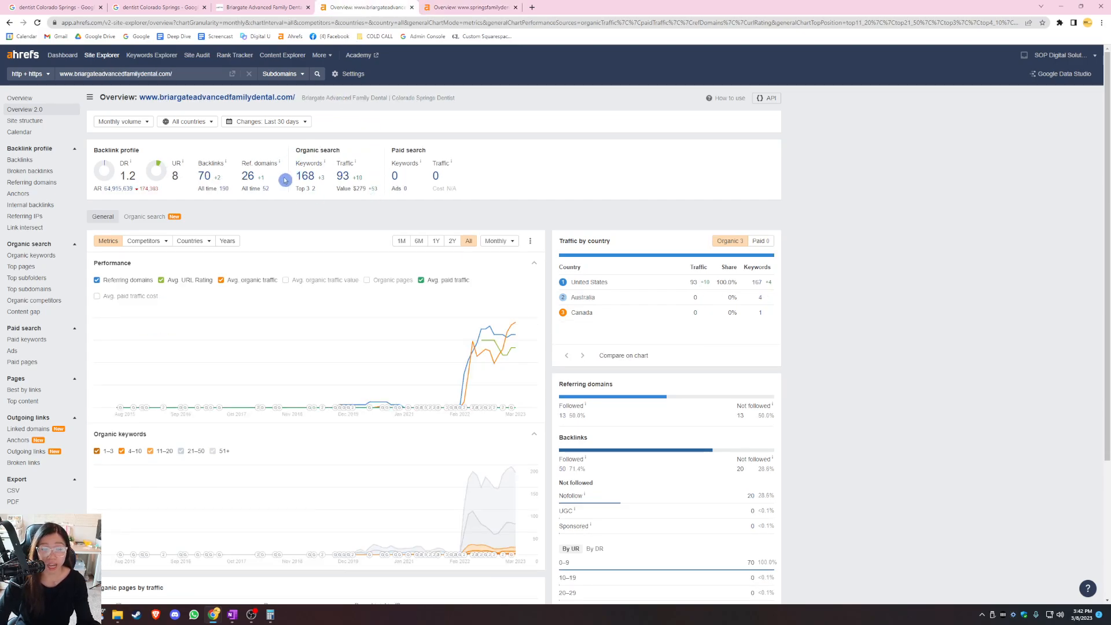
pyautogui.click(470, 7)
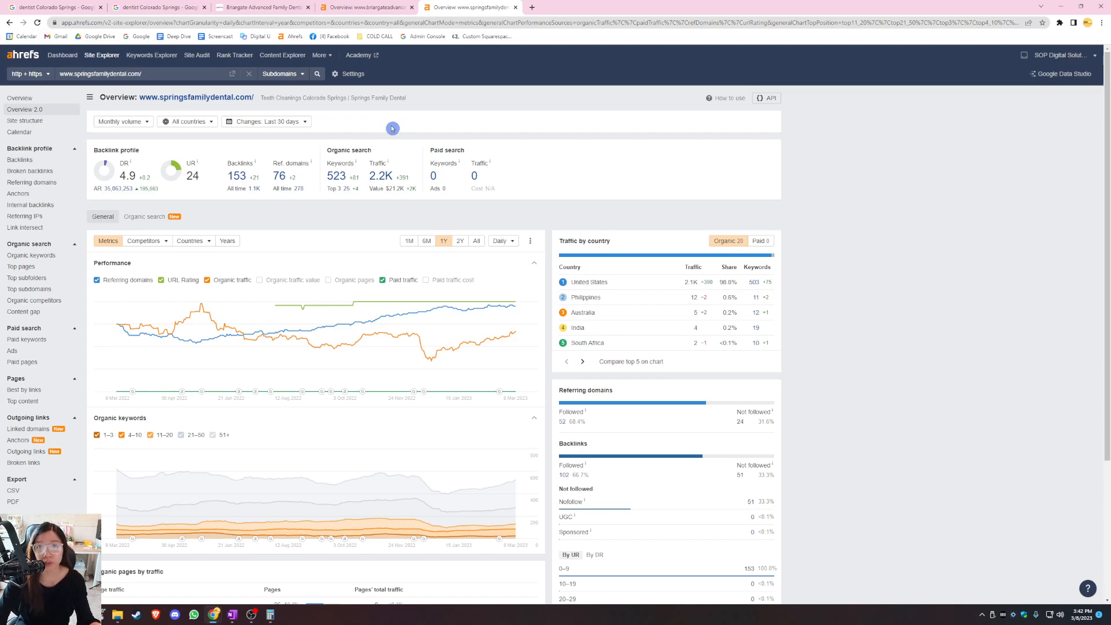
pyautogui.moveTo(396, 131)
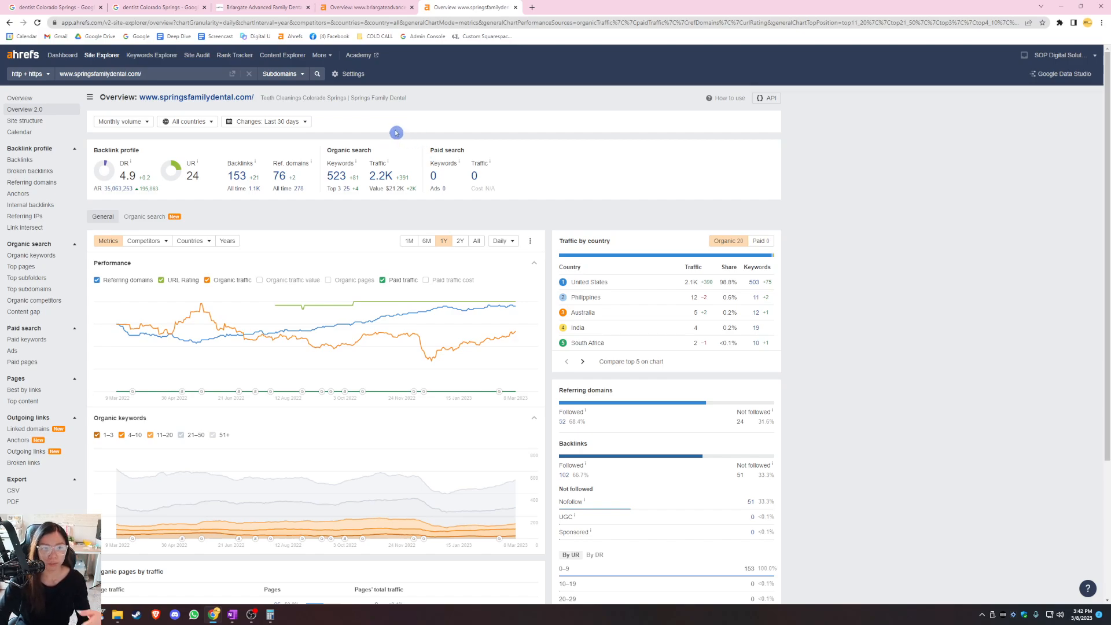
pyautogui.moveTo(212, 155)
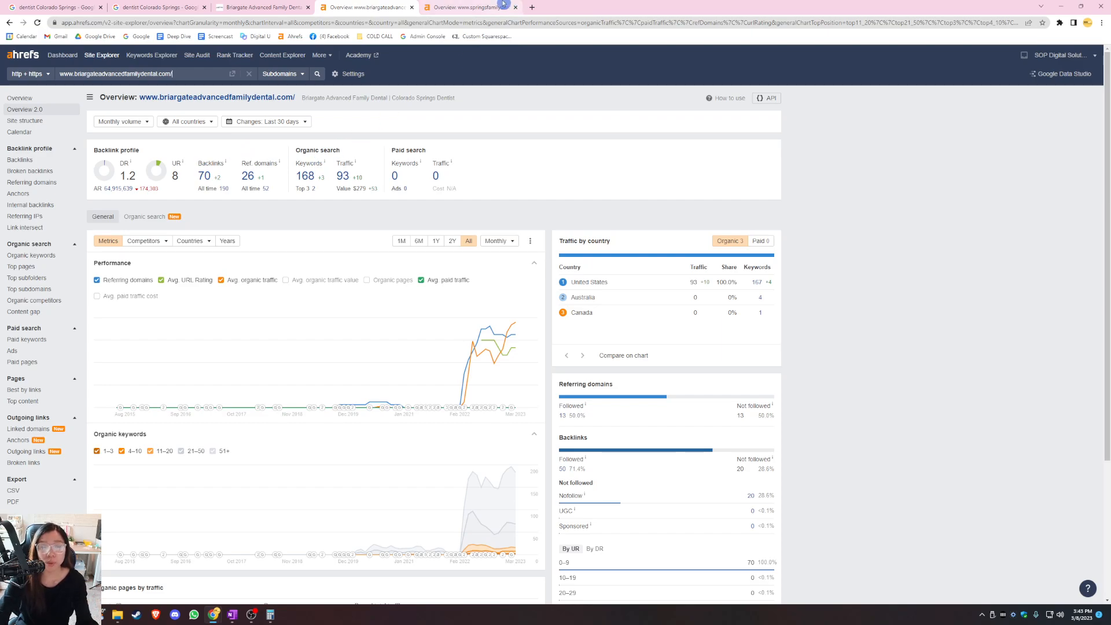
pyautogui.click(471, 7)
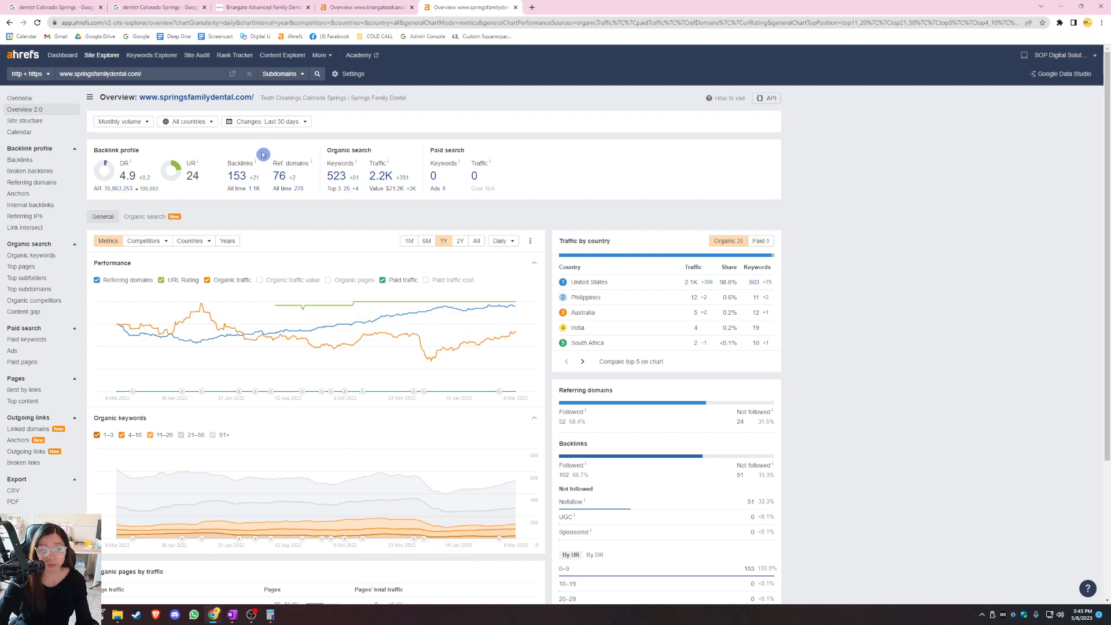
pyautogui.moveTo(161, 107)
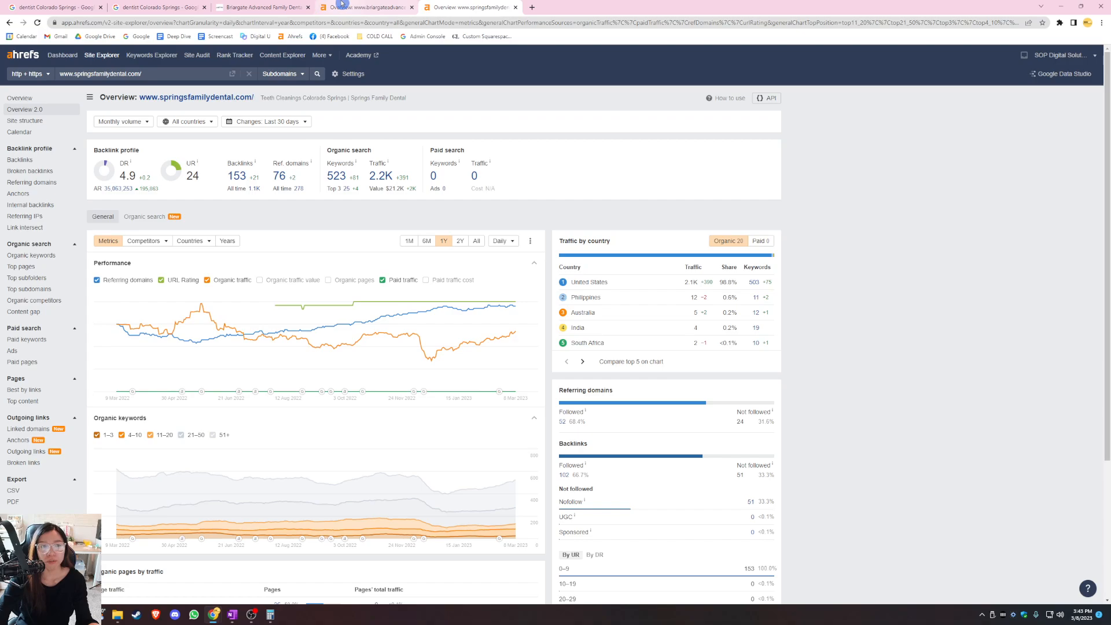
pyautogui.click(366, 7)
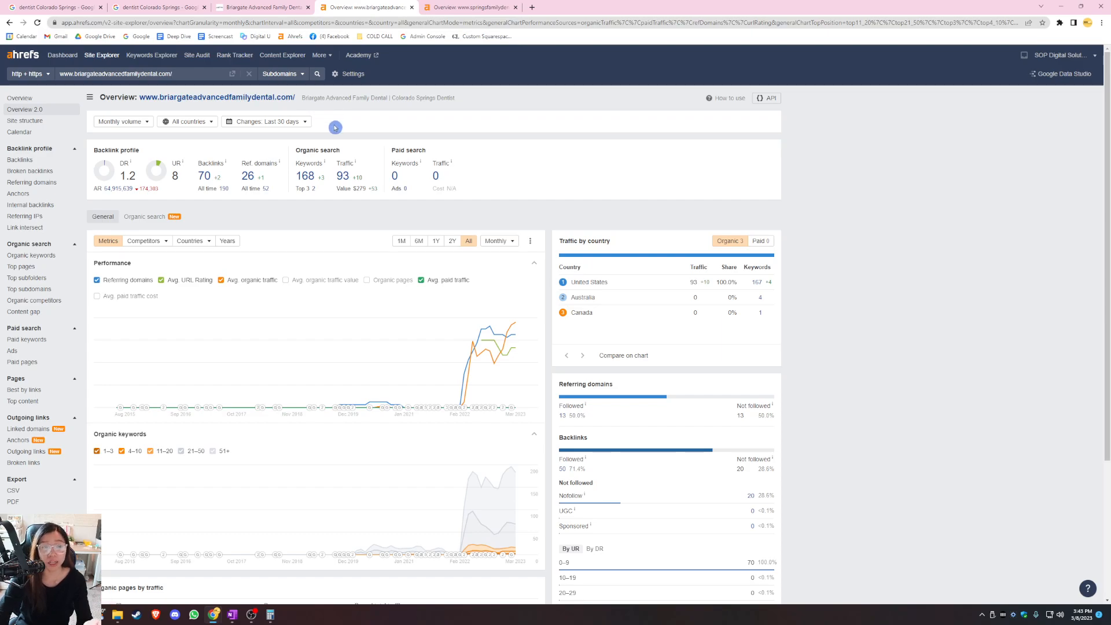
pyautogui.click(471, 6)
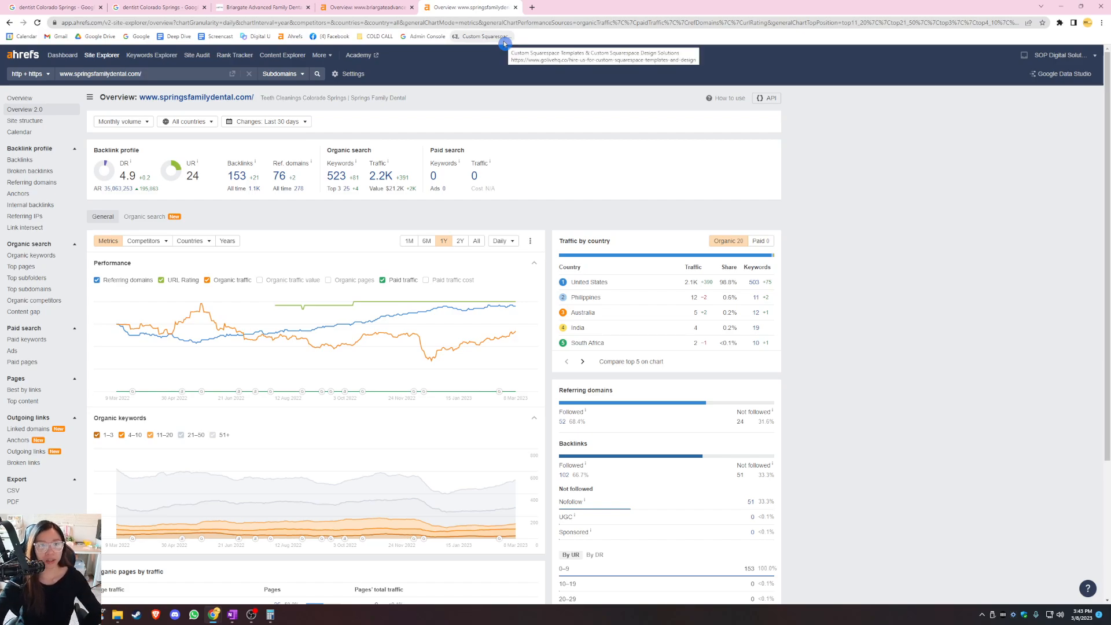
pyautogui.click(262, 7)
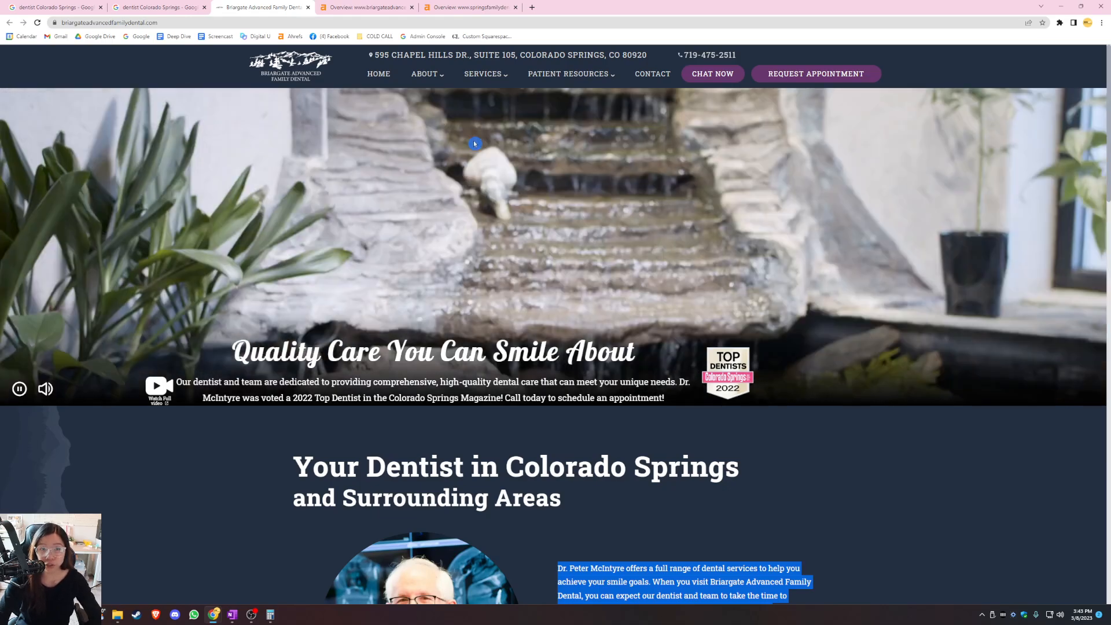
pyautogui.click(470, 7)
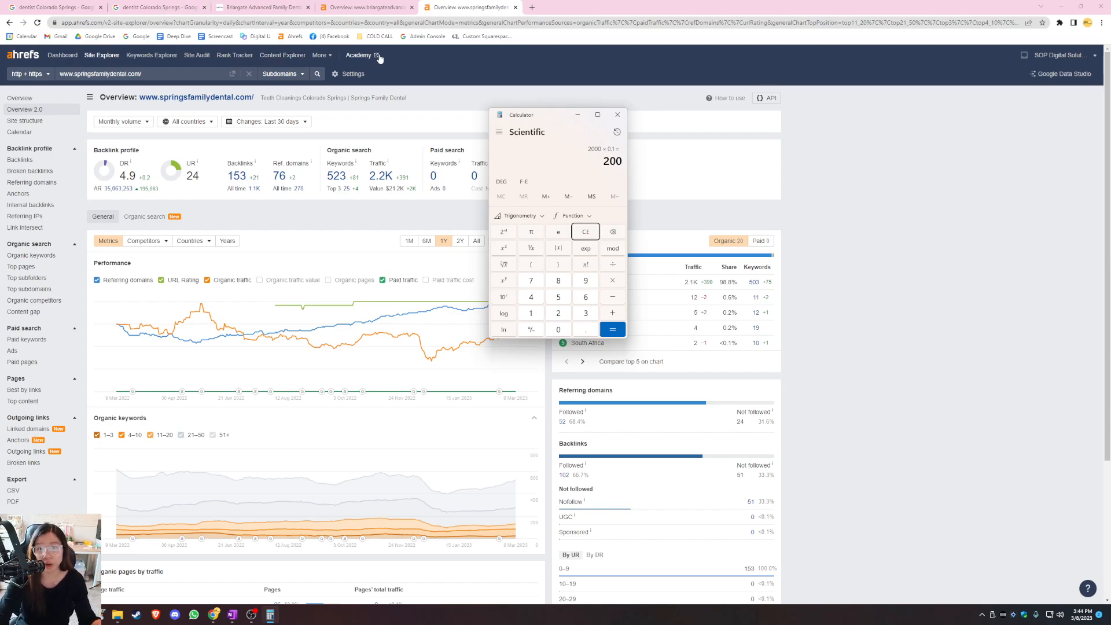
pyautogui.moveTo(487, 86)
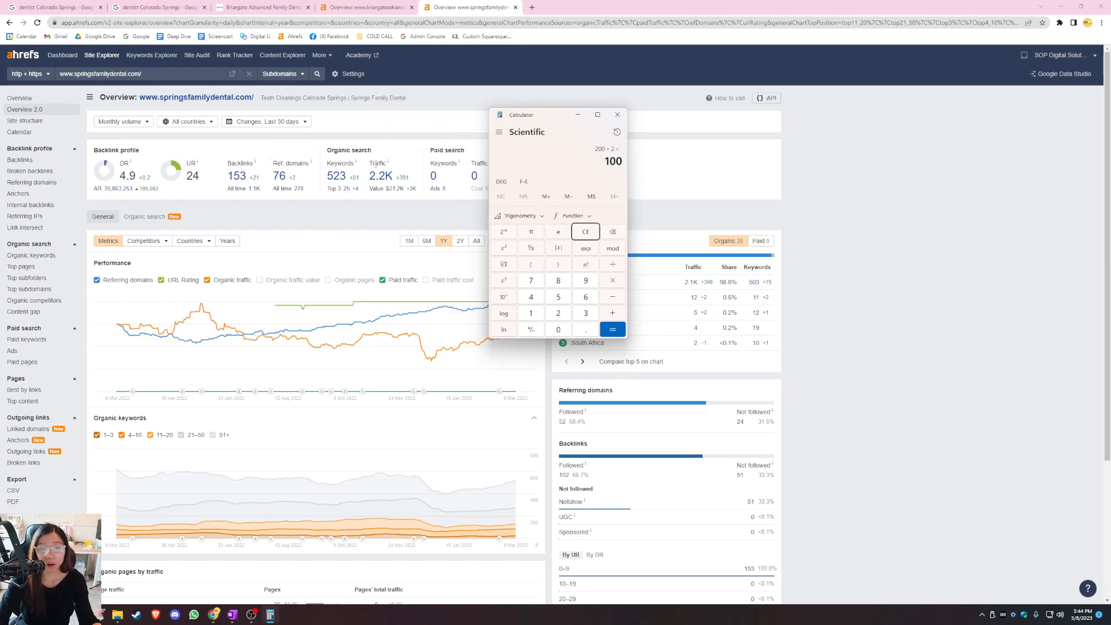
pyautogui.moveTo(419, 210)
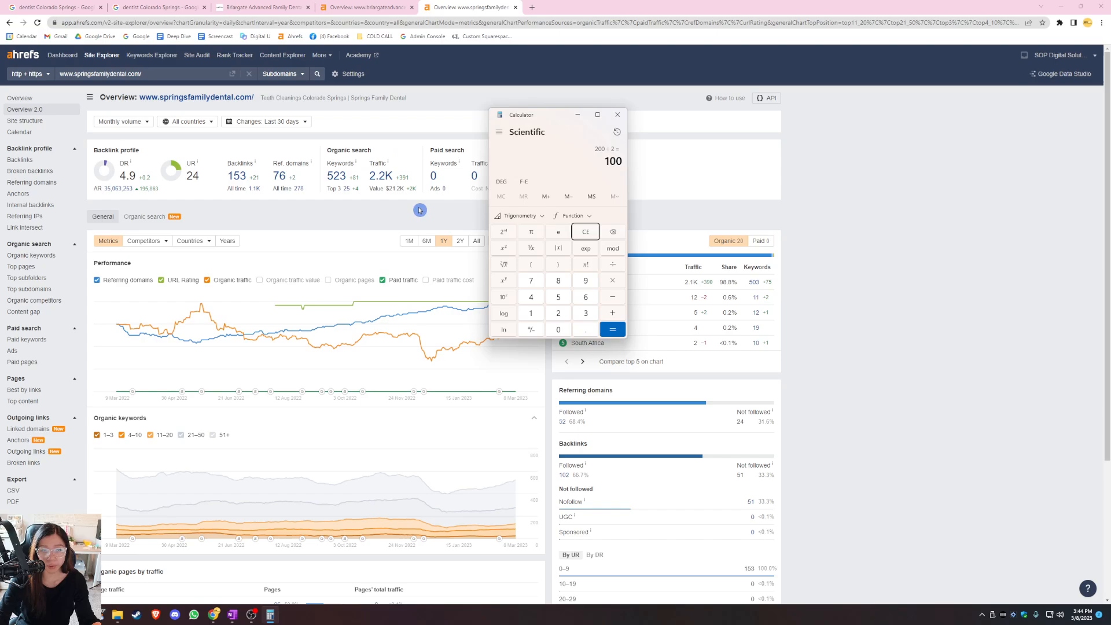
pyautogui.moveTo(397, 152)
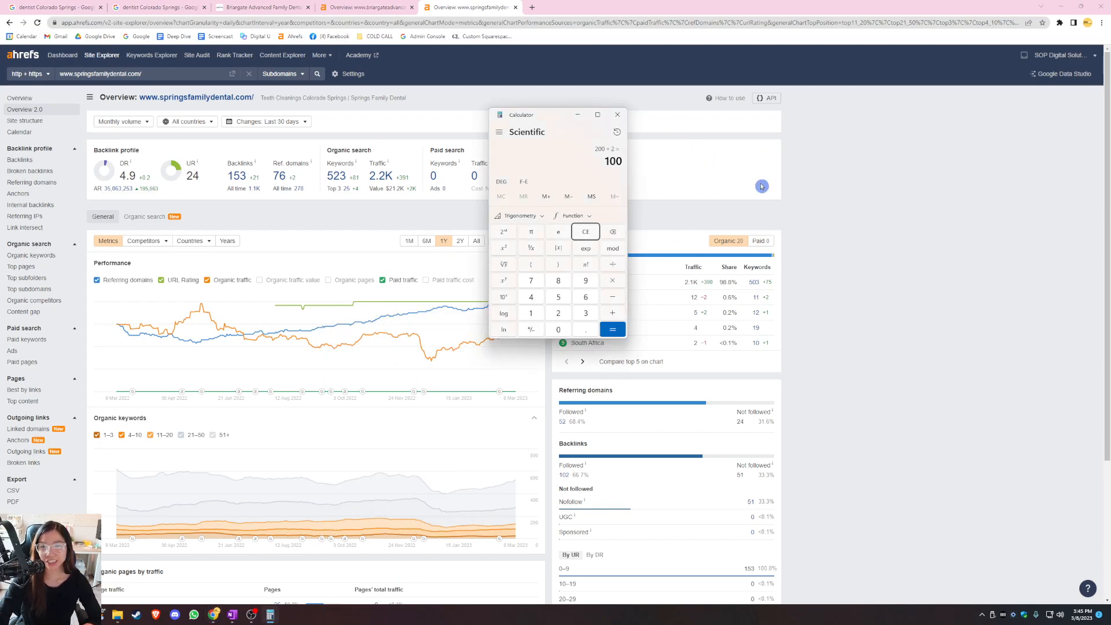
pyautogui.moveTo(656, 230)
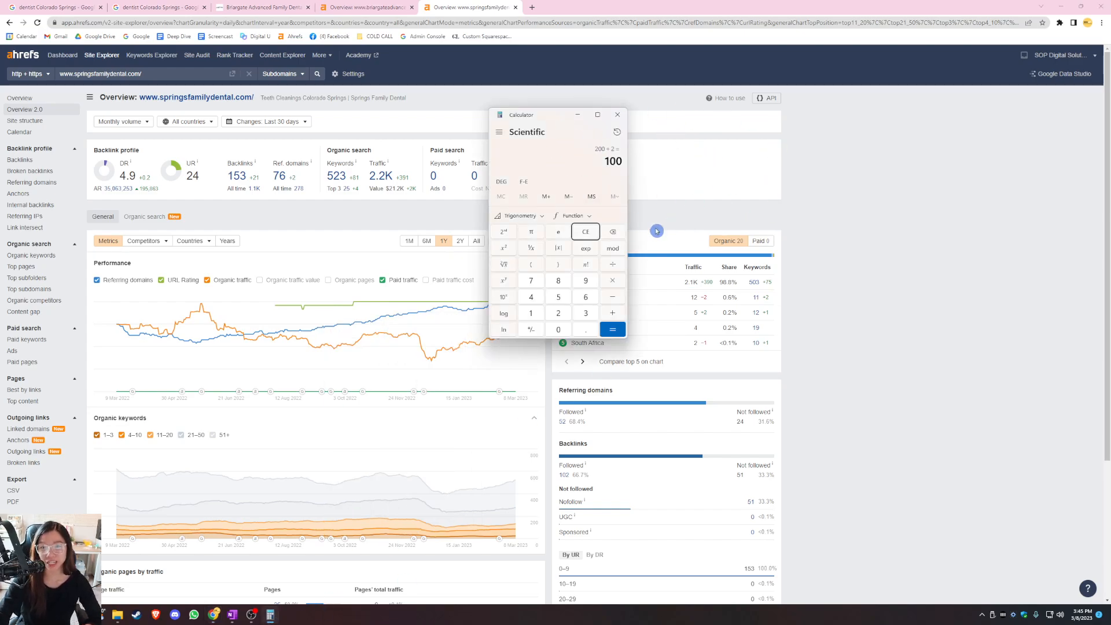